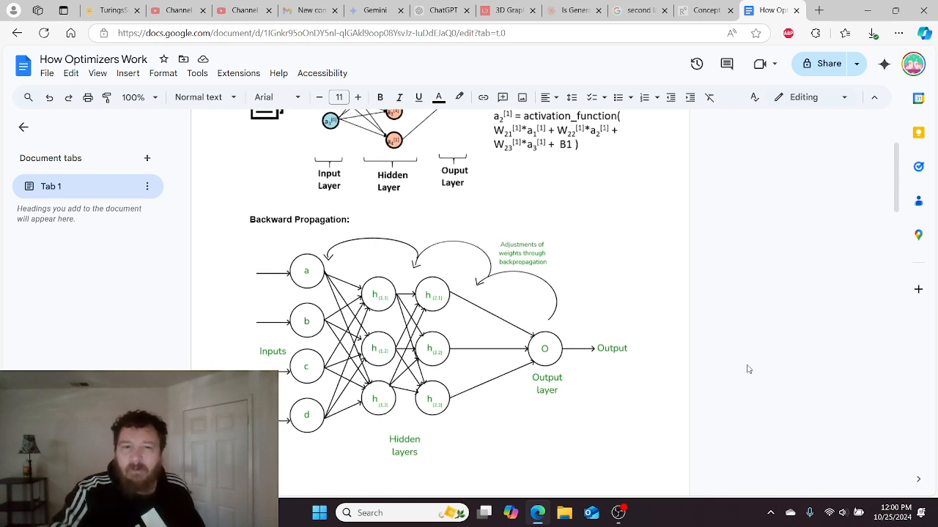
scroll("down", 3)
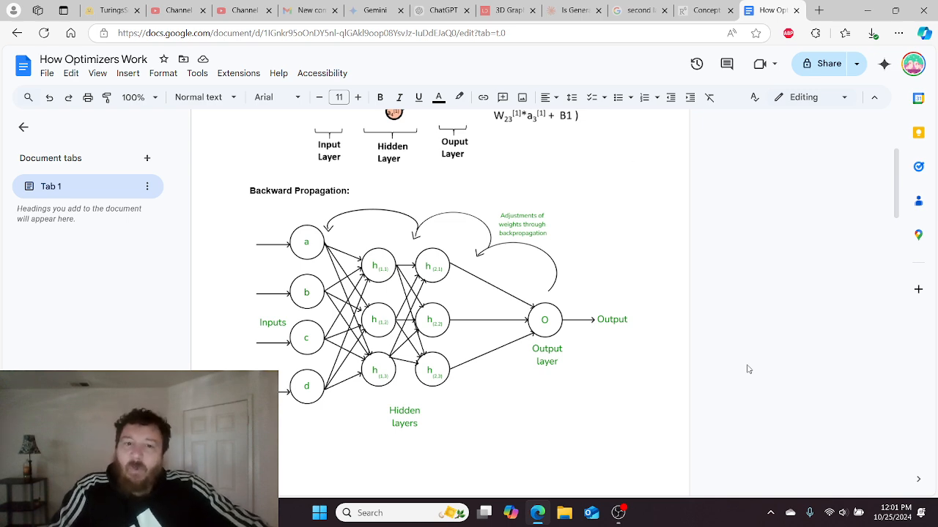
scroll("down", 3)
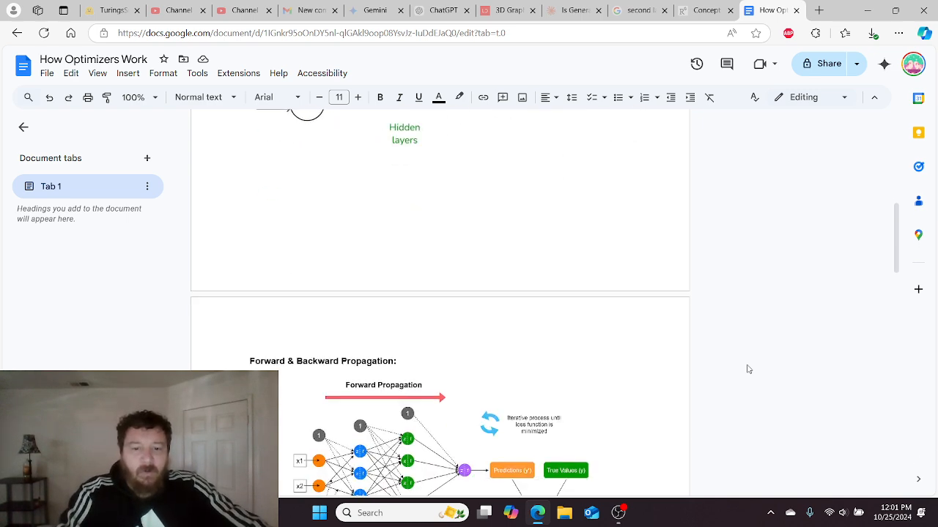
scroll("down", 3)
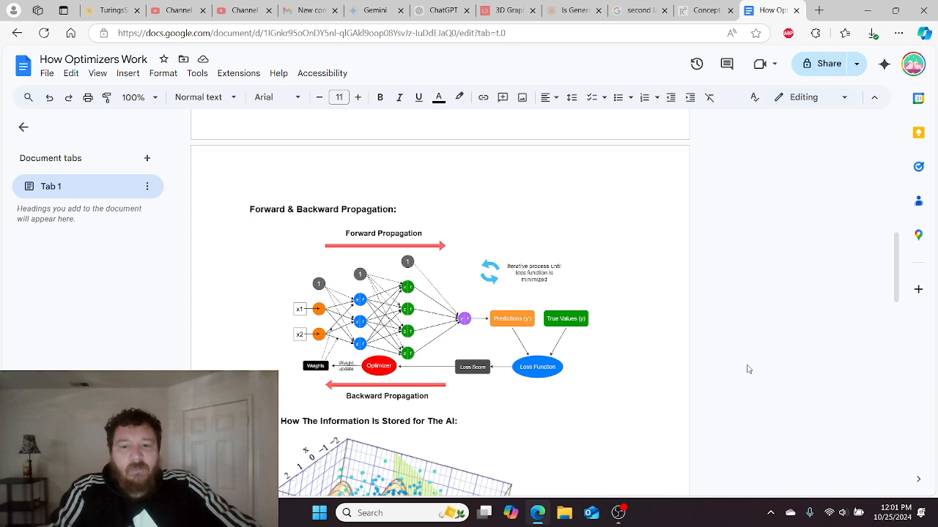
mouse_move(509, 377)
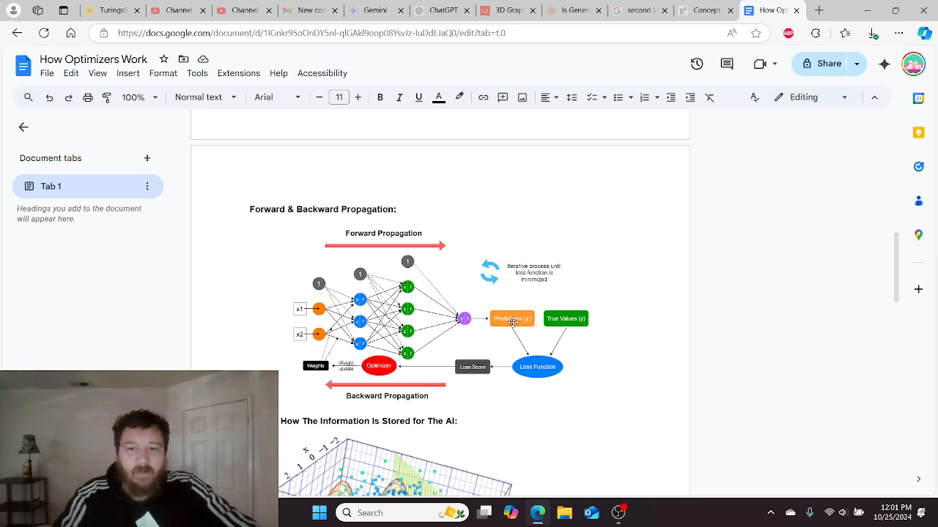
mouse_move(573, 337)
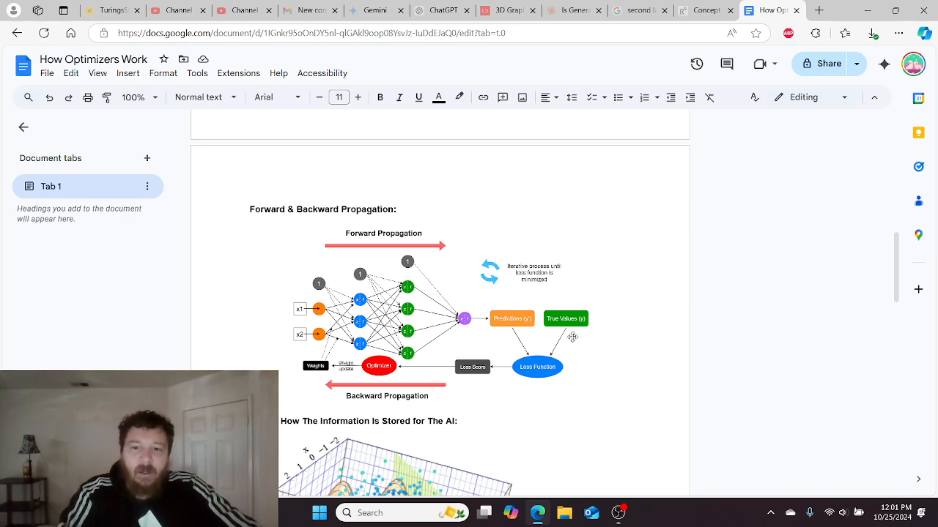
mouse_move(522, 331)
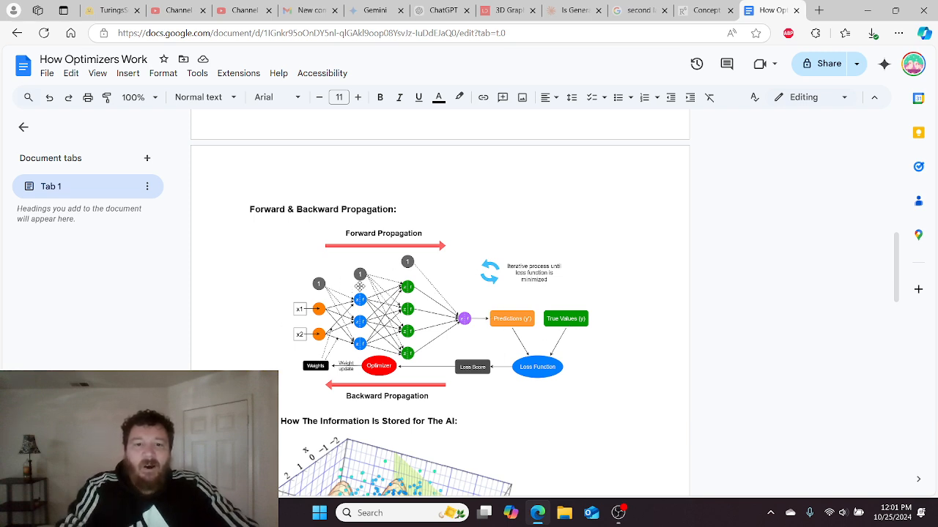
mouse_move(469, 275)
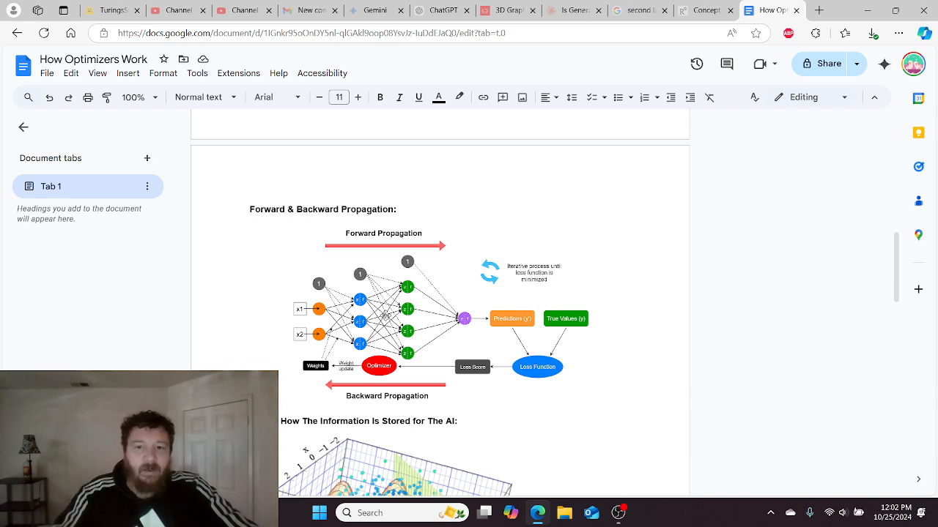
mouse_move(594, 262)
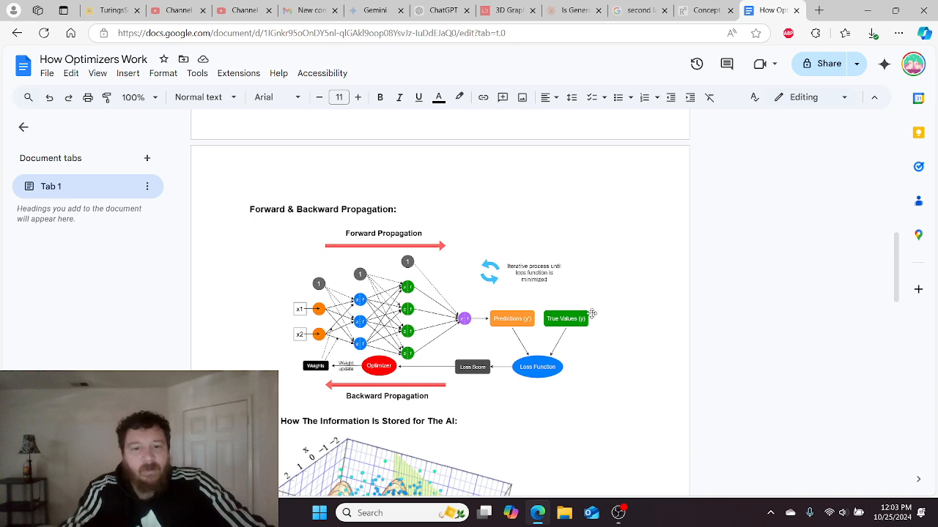
mouse_move(501, 256)
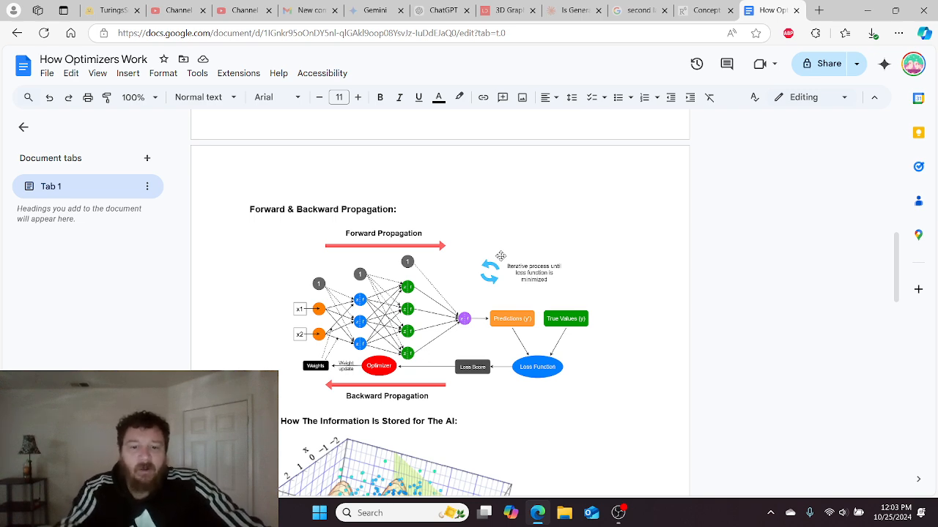
scroll("down", 3)
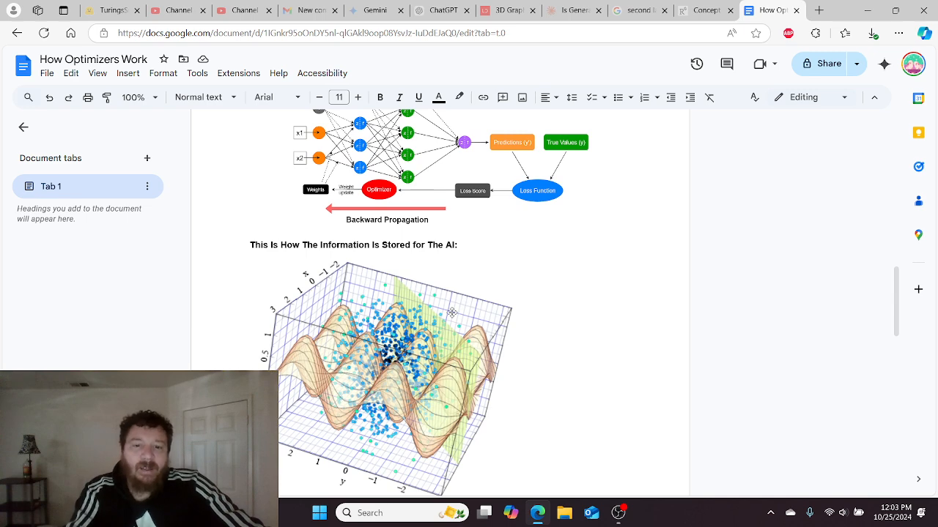
scroll("down", 3)
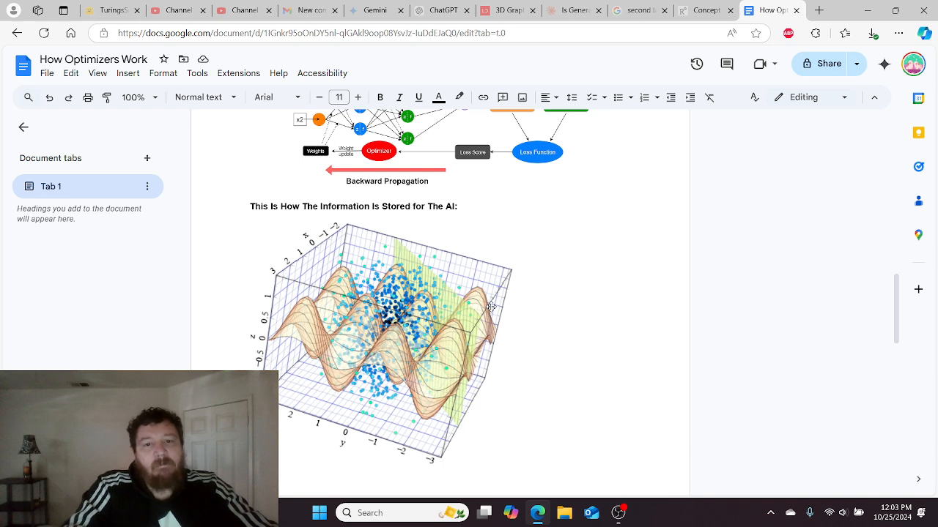
mouse_move(361, 399)
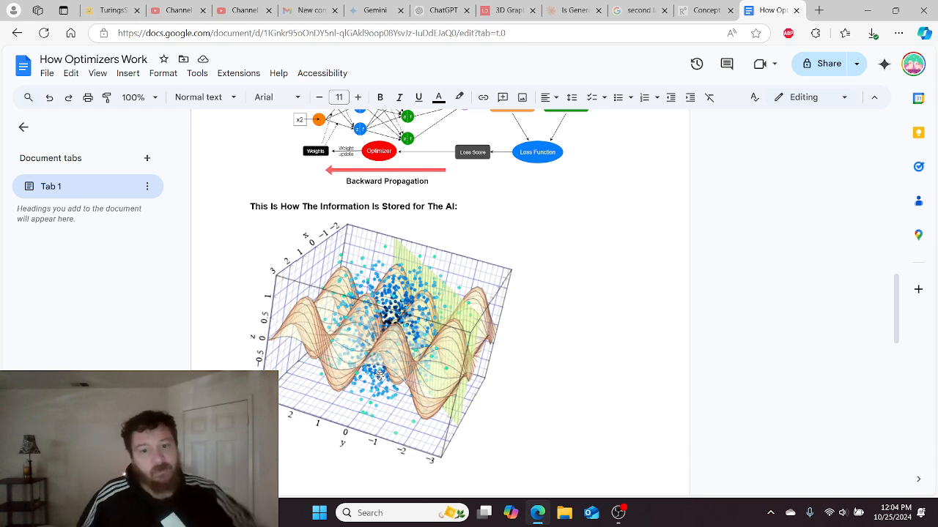
scroll("down", 3)
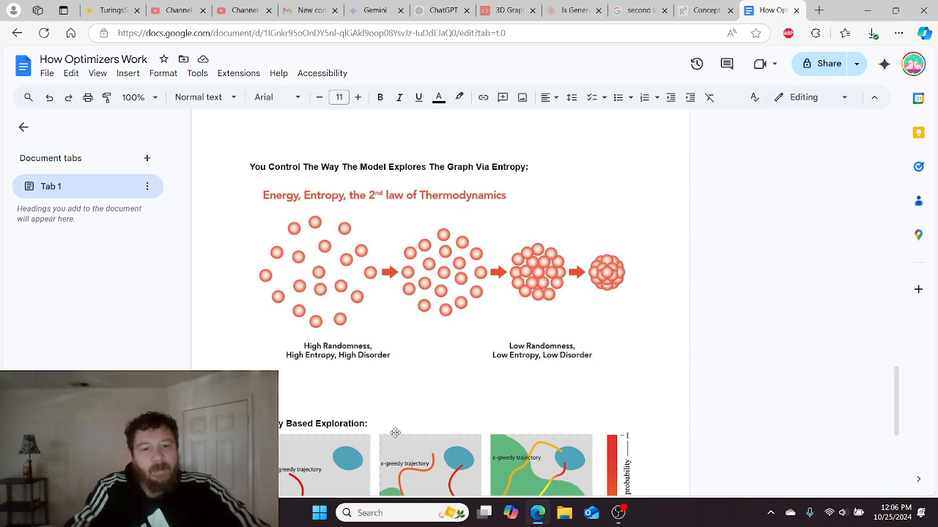
scroll("down", 3)
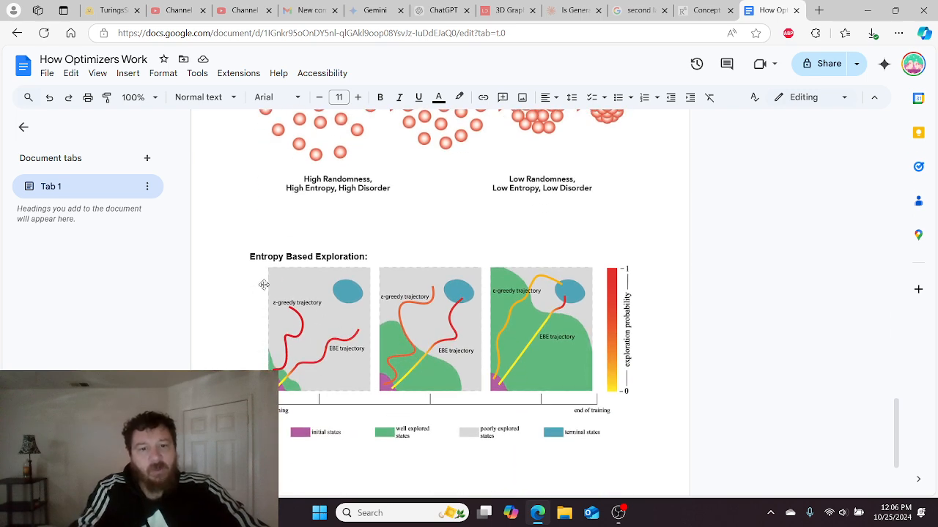
mouse_move(362, 285)
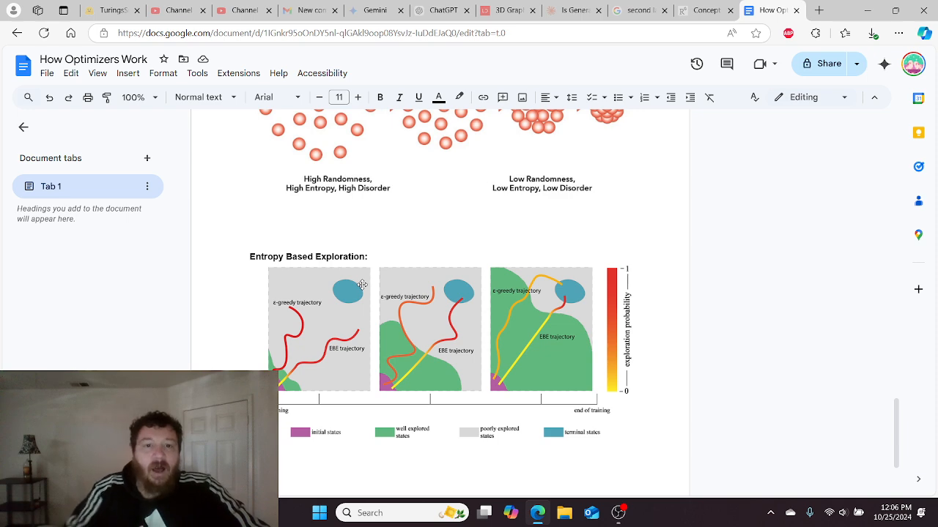
mouse_move(553, 178)
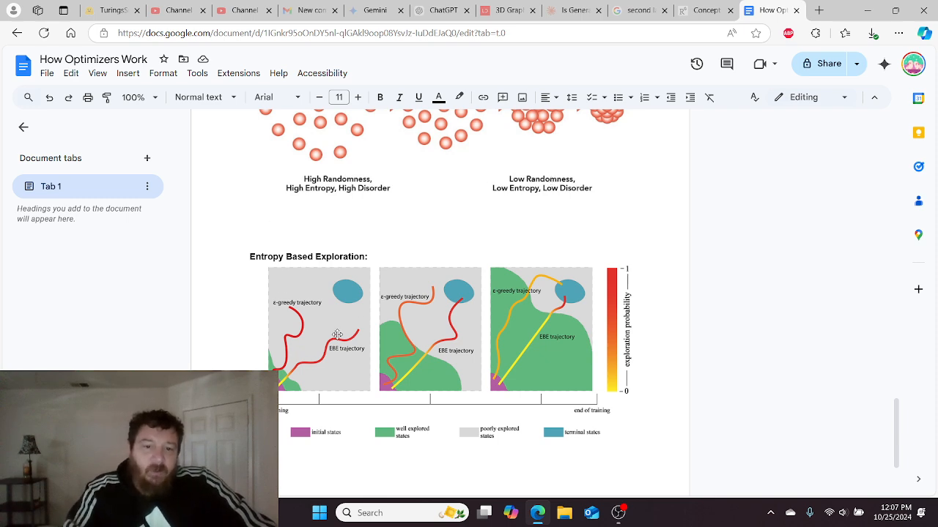
mouse_move(391, 286)
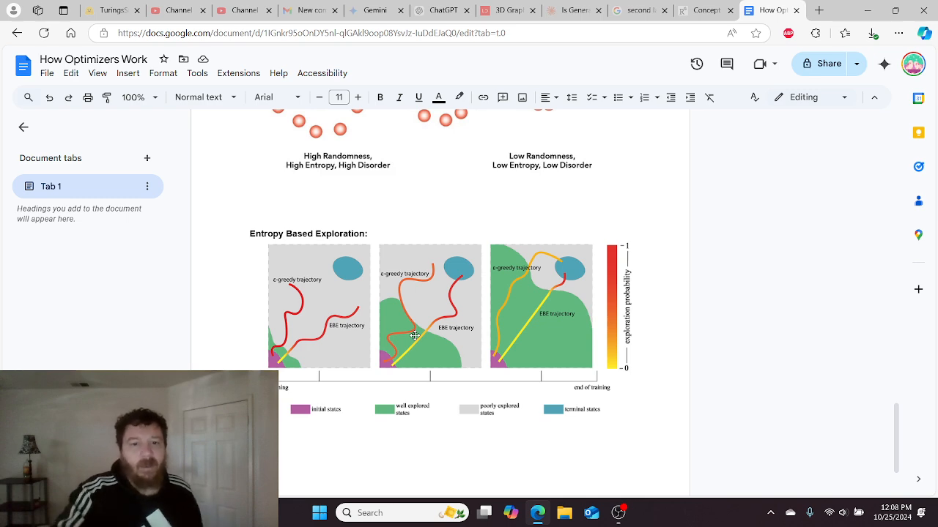
scroll("down", 3)
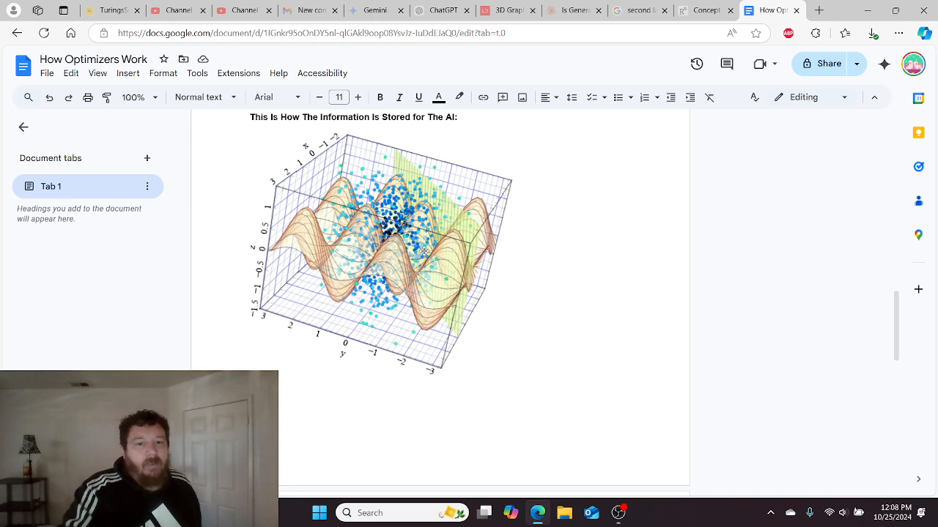
mouse_move(453, 248)
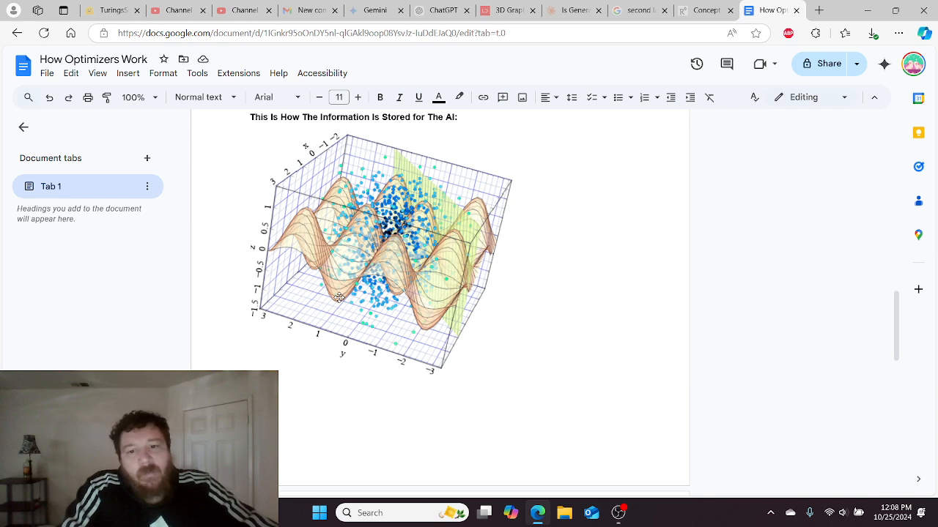
mouse_move(439, 337)
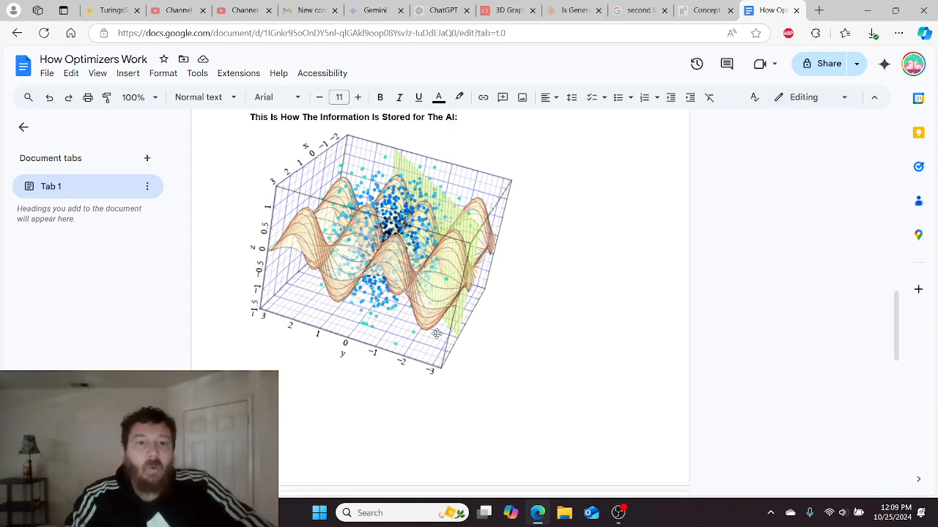
mouse_move(314, 266)
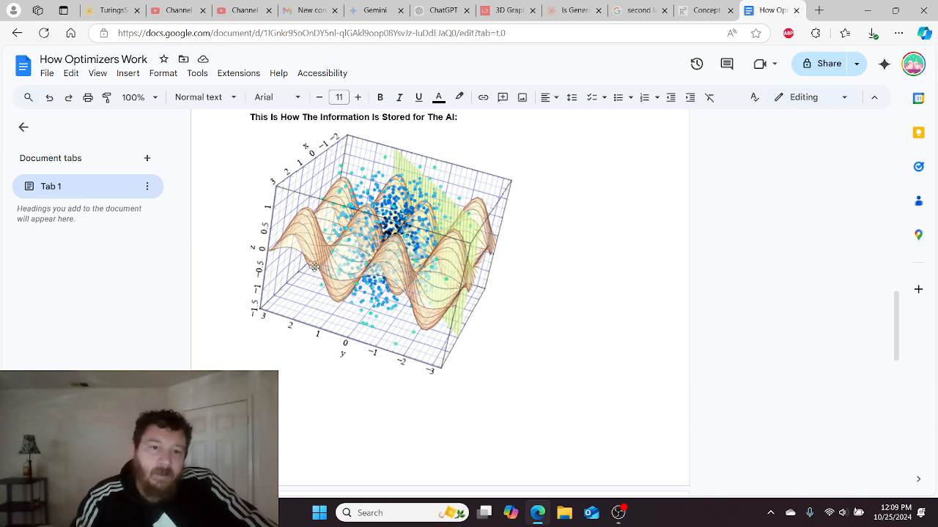